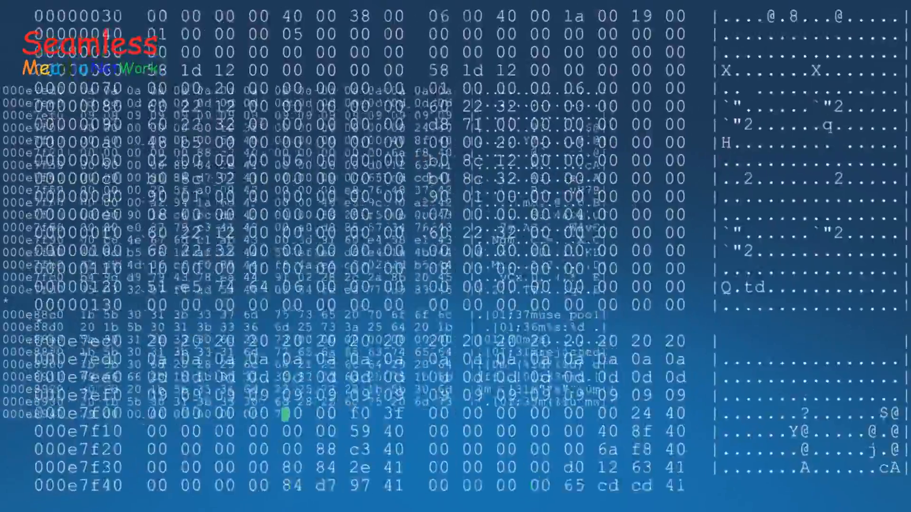
pyautogui.scroll(-3)
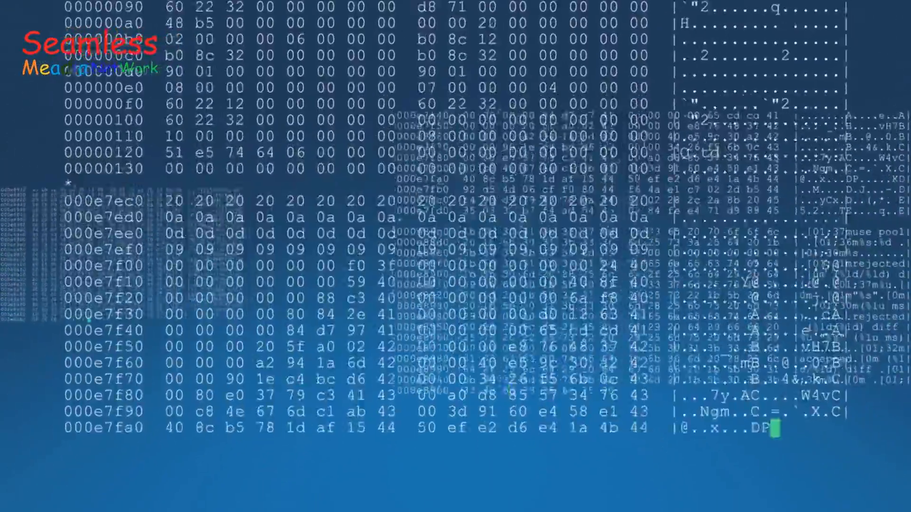
pyautogui.scroll(-3)
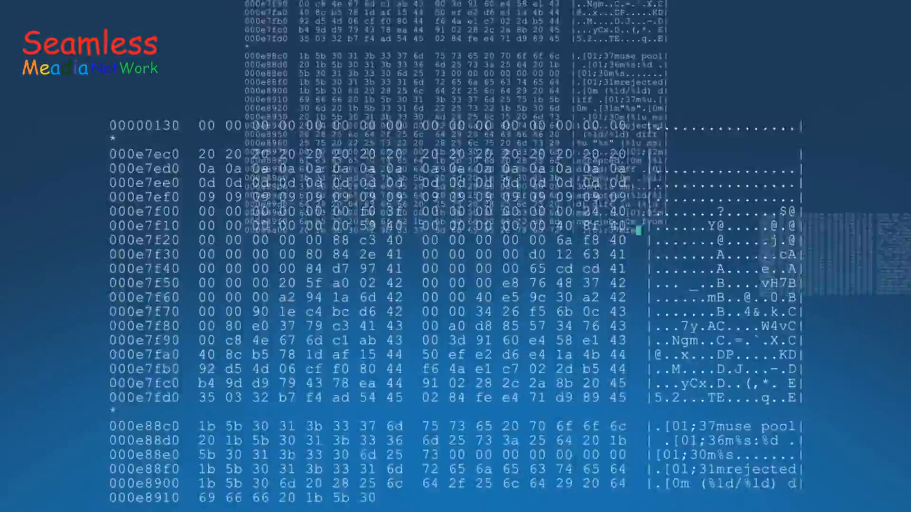